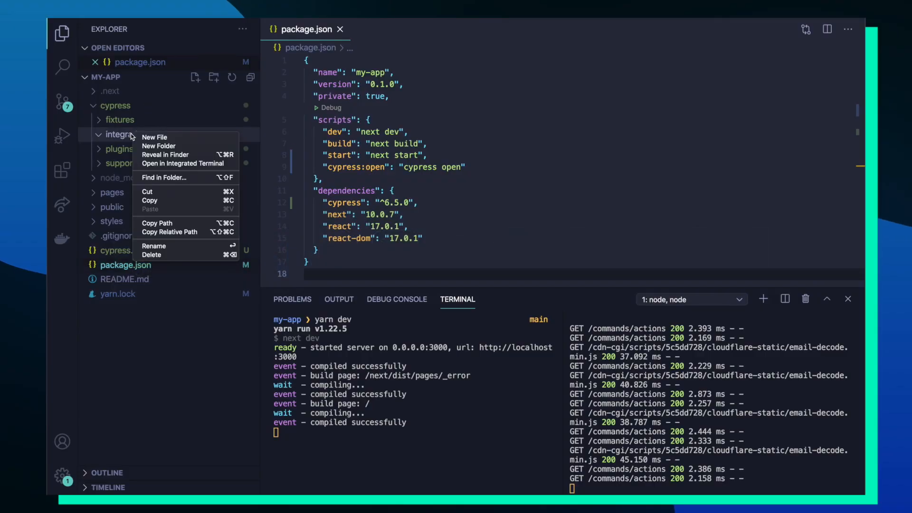
Step: Create home.test.js inside the cypress/integration folder
{"action": "left_click", "coordinate": [154, 137]}
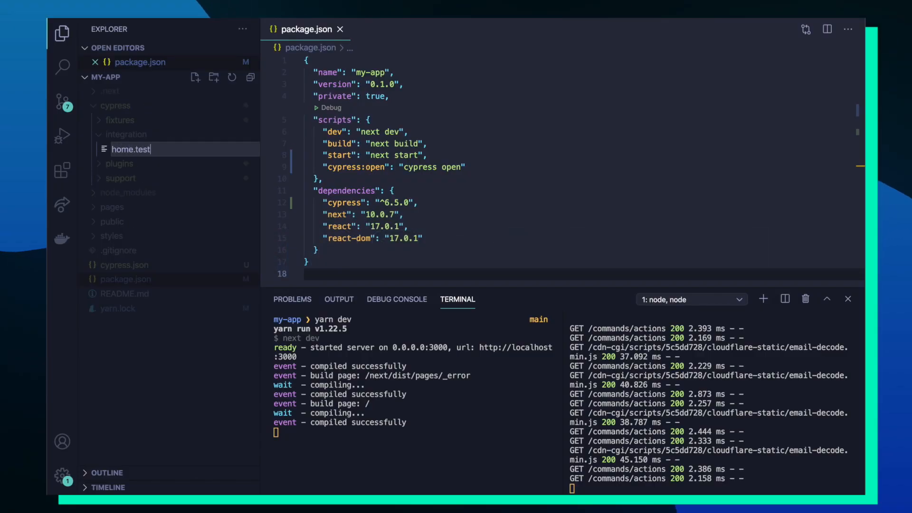
{"action": "type", "text": ".js"}
{"action": "key", "text": "Enter"}
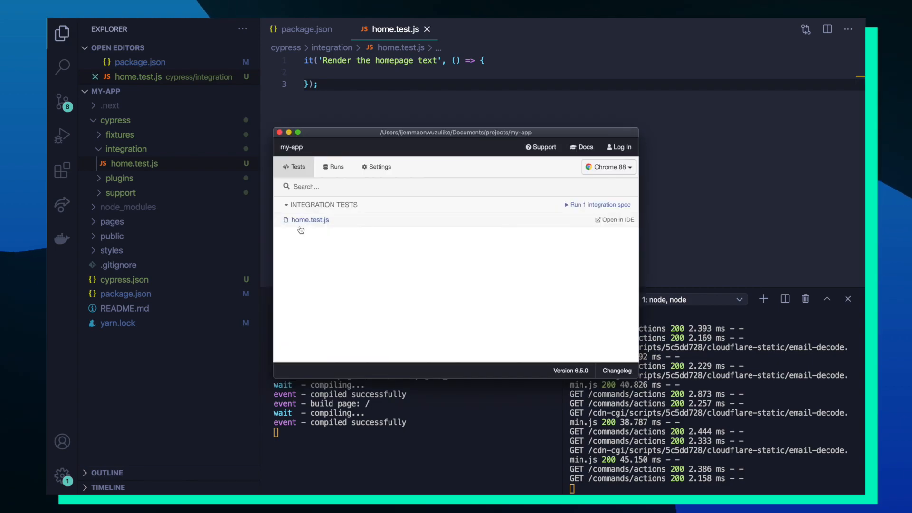
Step: Run the home.test.js spec with its empty 'Render the homepage text' test in Cypress
{"action": "left_click", "coordinate": [310, 219]}
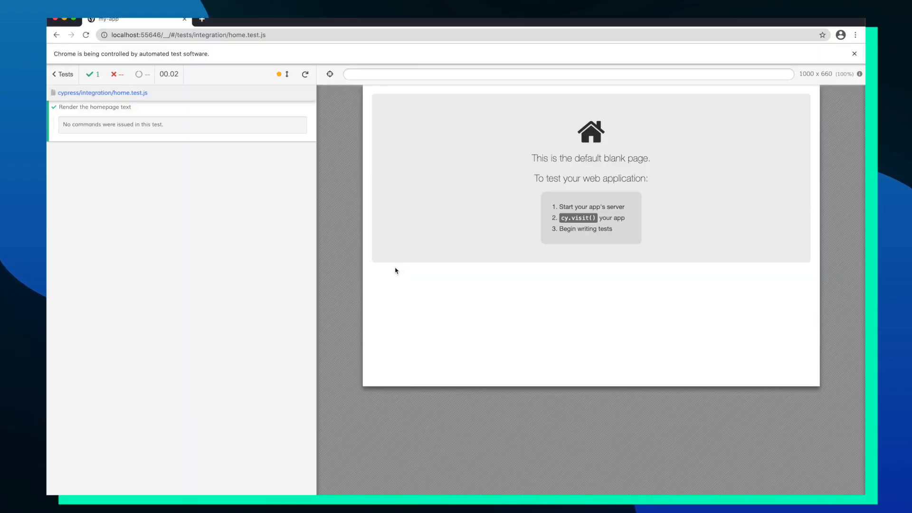
{"action": "mouse_move", "coordinate": [277, 148]}
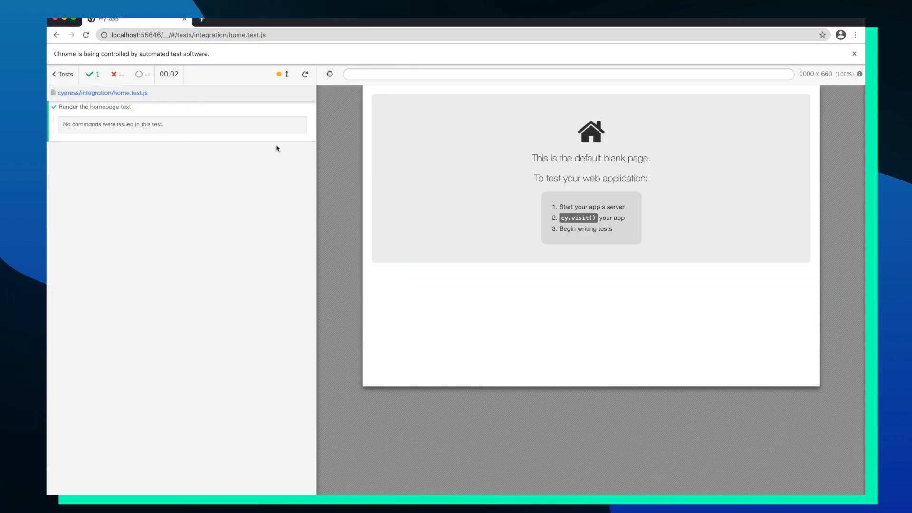